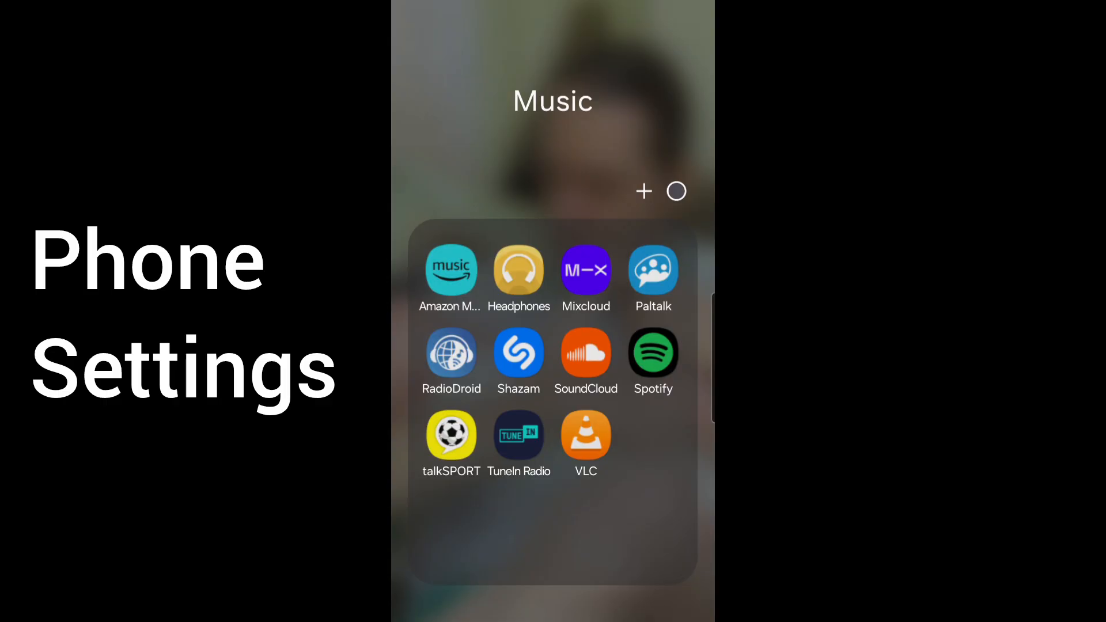
Launch Amazon Music from the Music folder and show its options menu.
{"action": "left_click", "coordinate": [450, 274]}
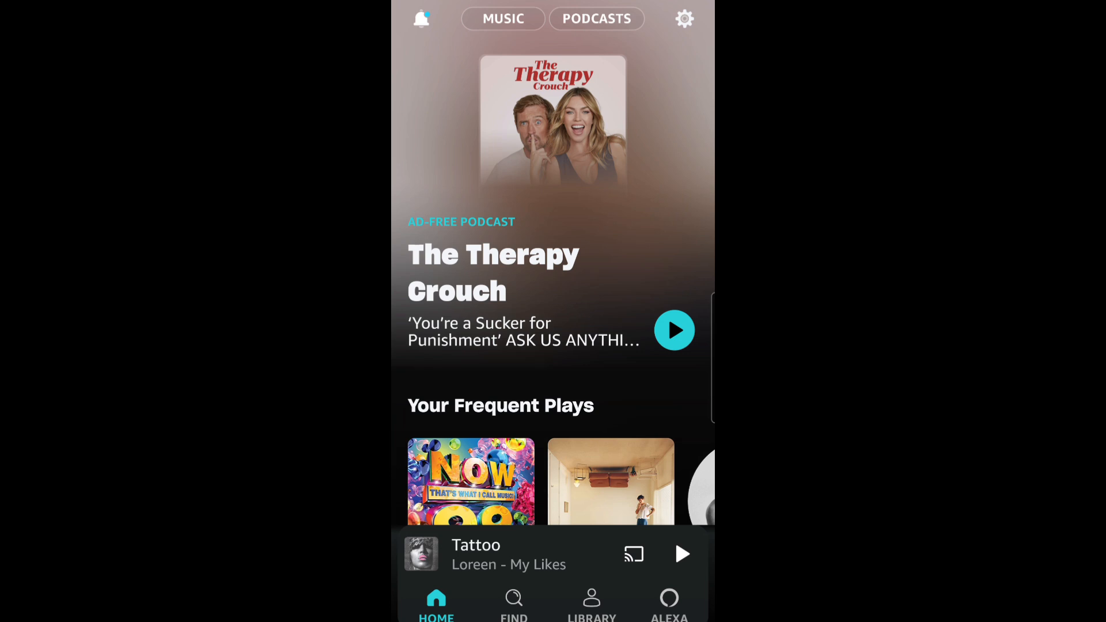
{"action": "left_click", "coordinate": [683, 18]}
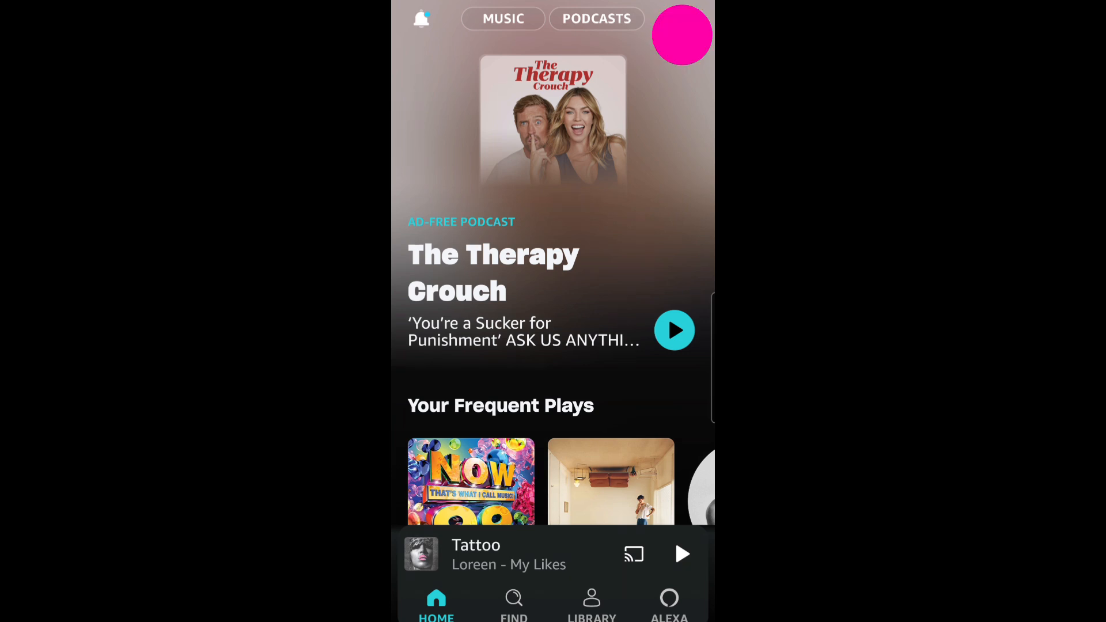
{"action": "left_click", "coordinate": [680, 33]}
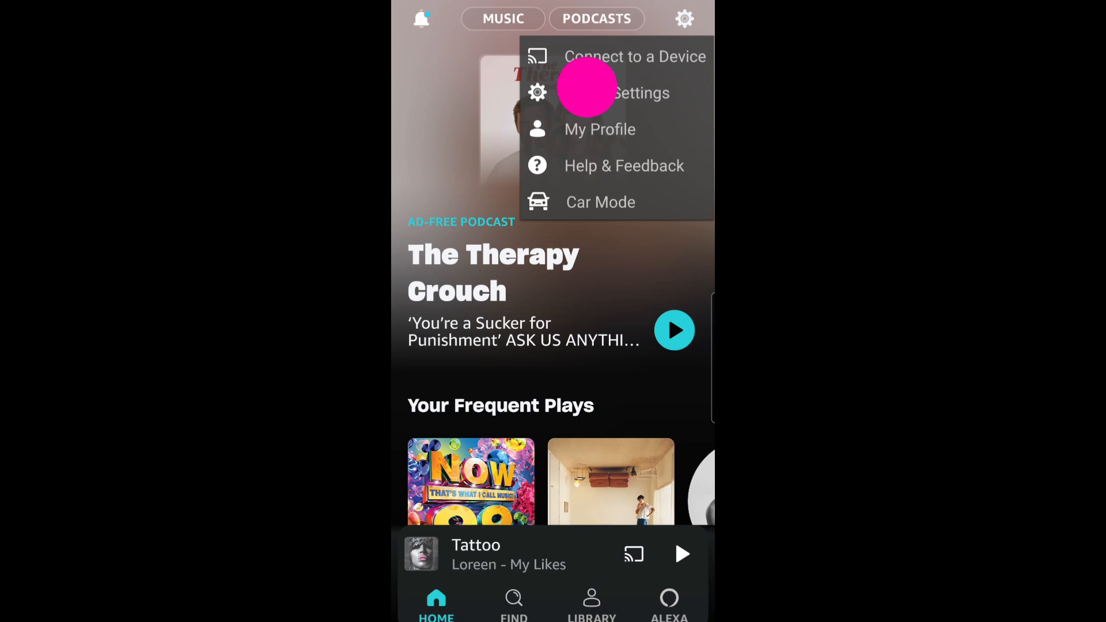
Reach Streaming quality under Playback in the app settings.
{"action": "left_click", "coordinate": [638, 92]}
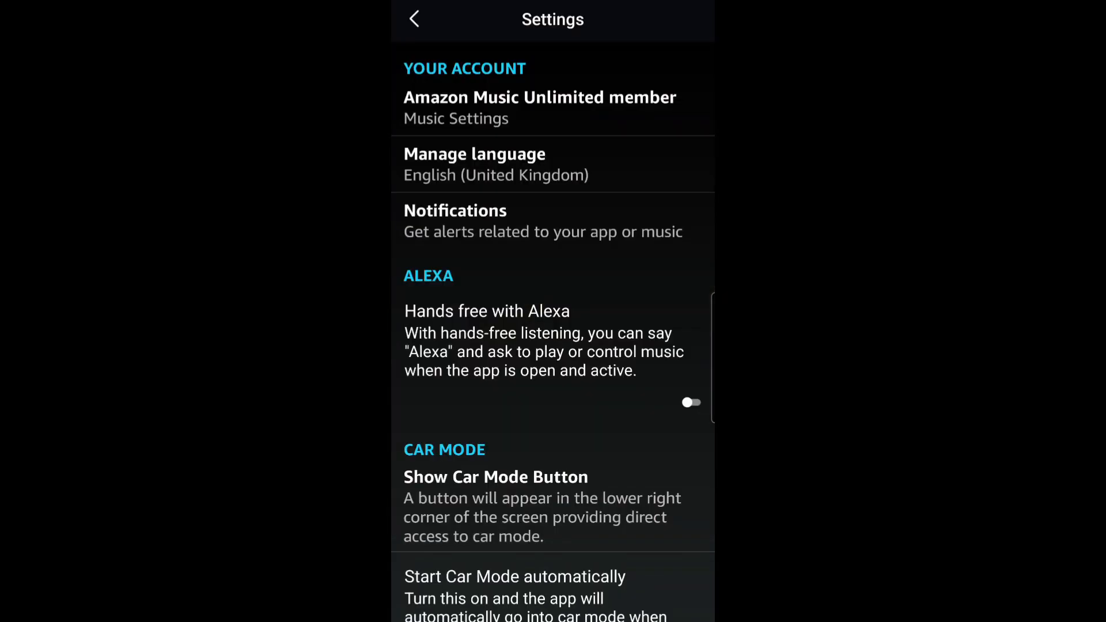
{"action": "scroll", "scroll_direction": "down", "scroll_amount": 3}
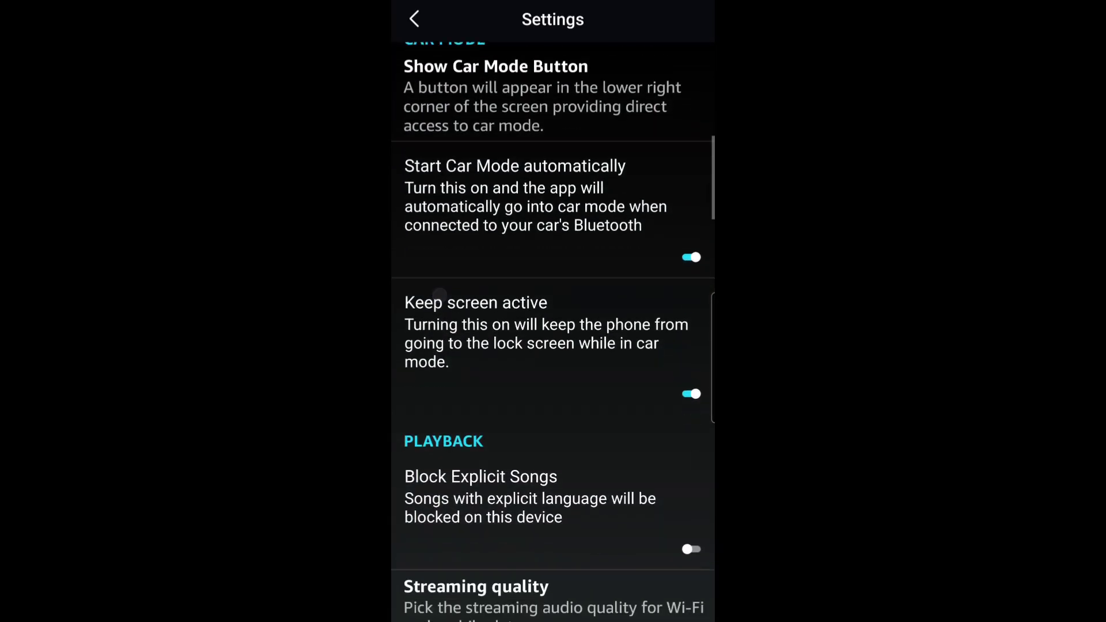
{"action": "scroll", "scroll_direction": "down", "scroll_amount": 3}
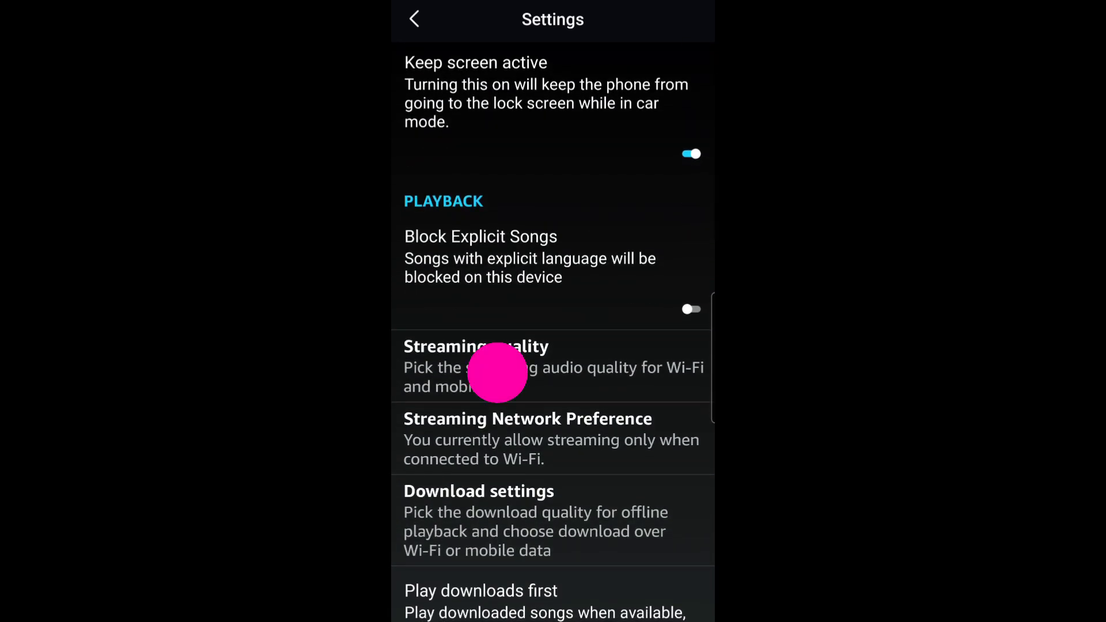
{"action": "left_click", "coordinate": [476, 365]}
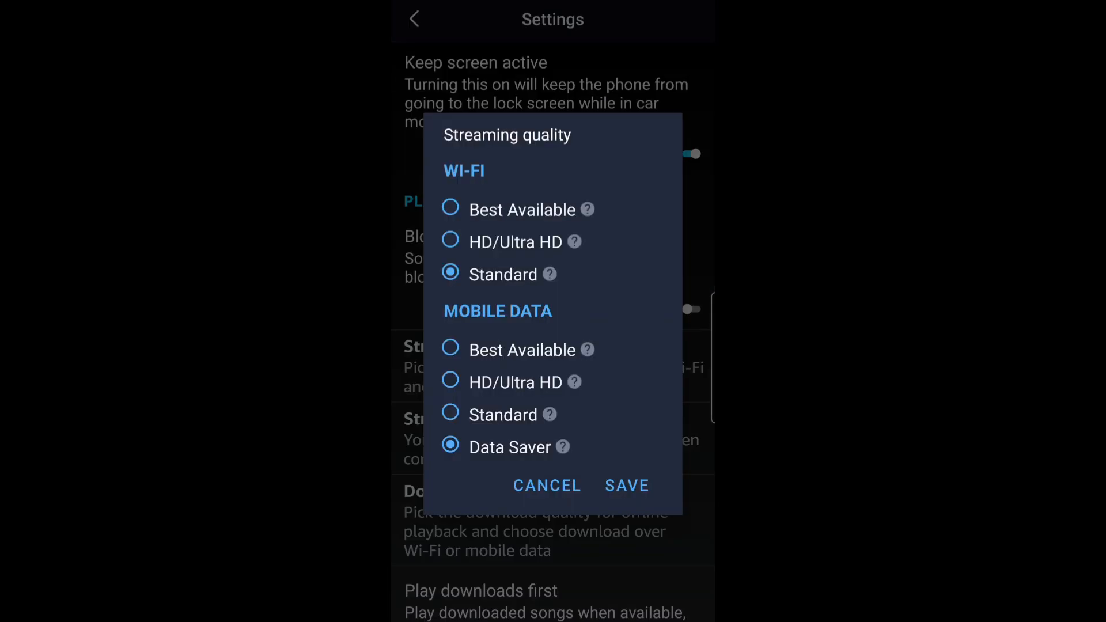
Choose Best Available streaming for Wi-Fi and Mobile Data and save.
{"action": "left_click", "coordinate": [450, 210]}
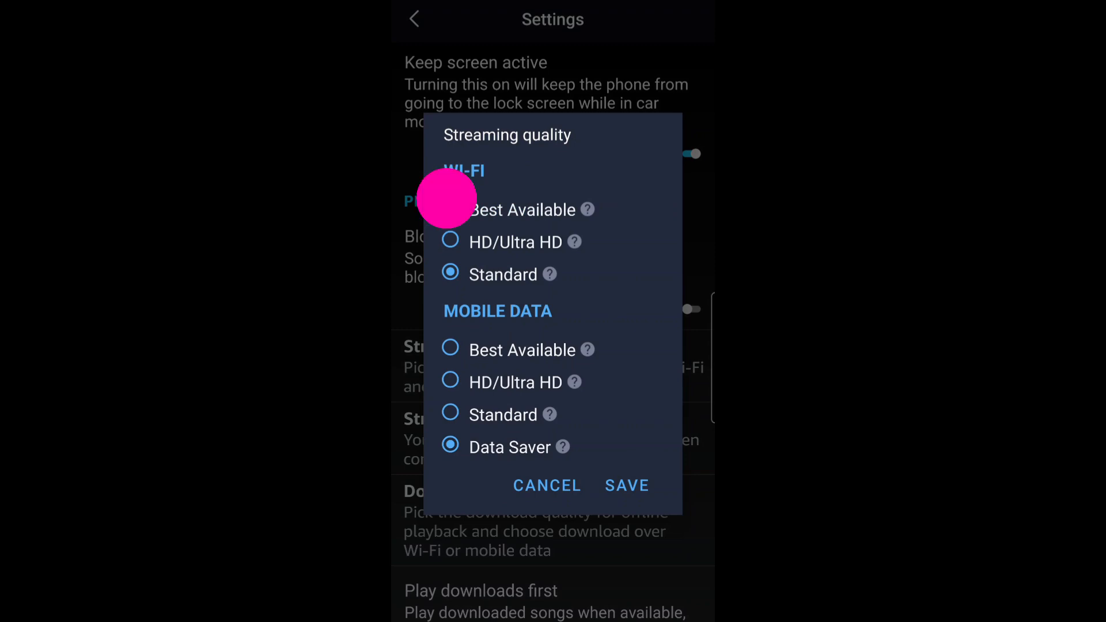
{"action": "left_click", "coordinate": [451, 274]}
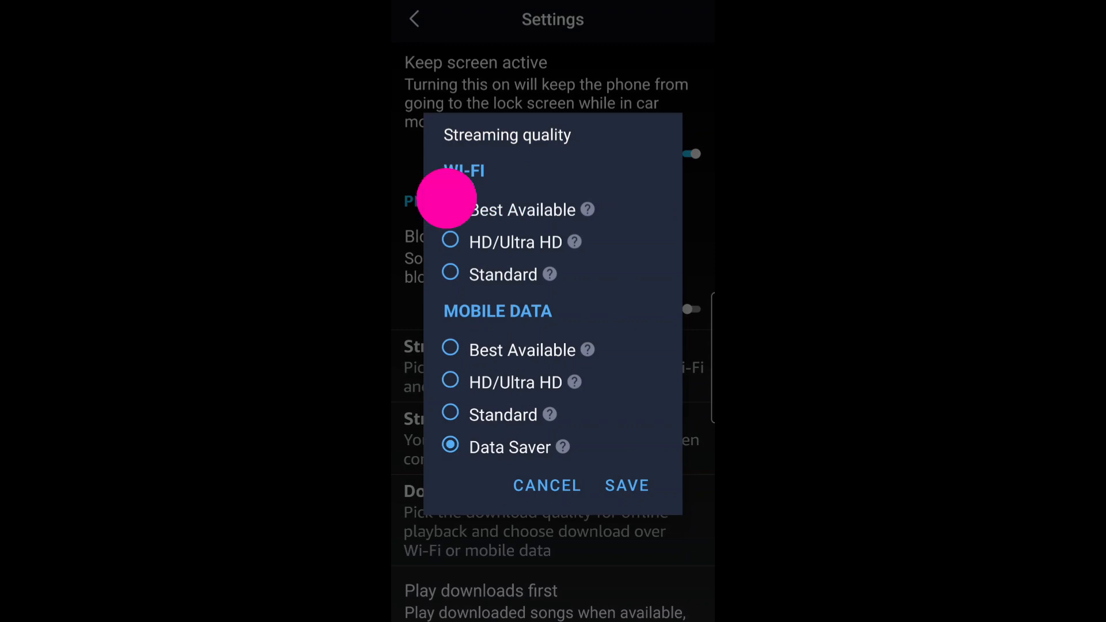
{"action": "left_click", "coordinate": [450, 210]}
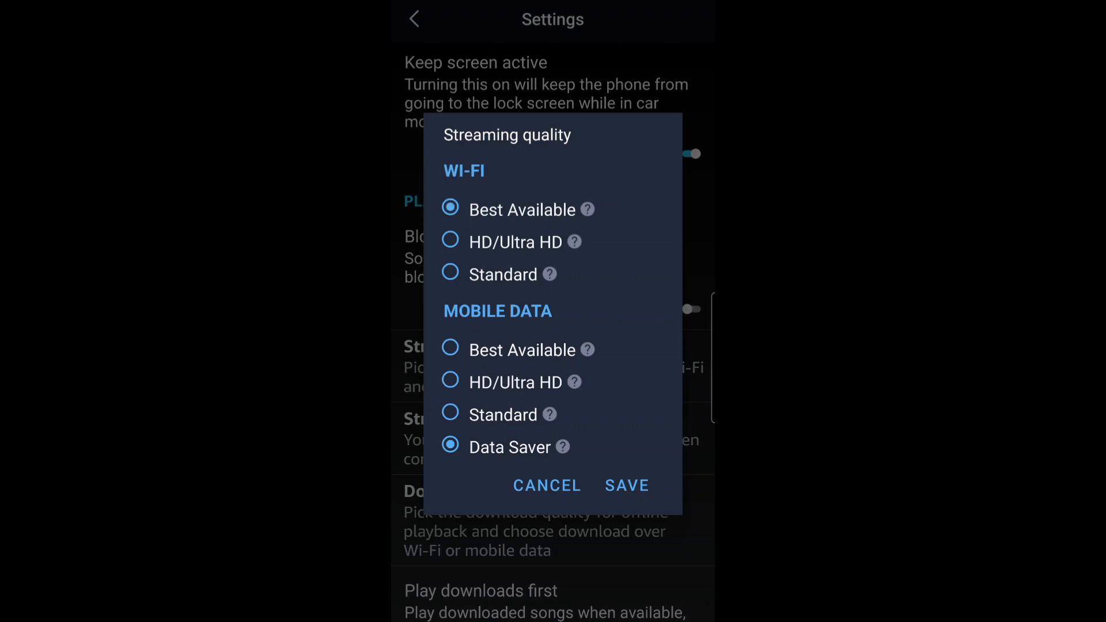
{"action": "left_click", "coordinate": [451, 349]}
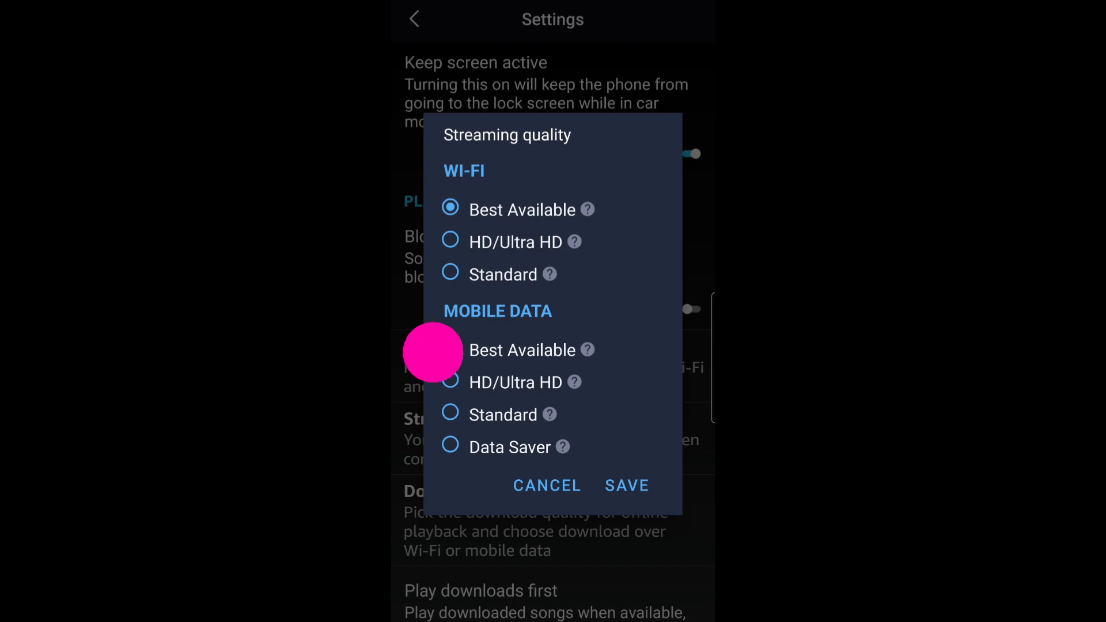
{"action": "left_click", "coordinate": [450, 350]}
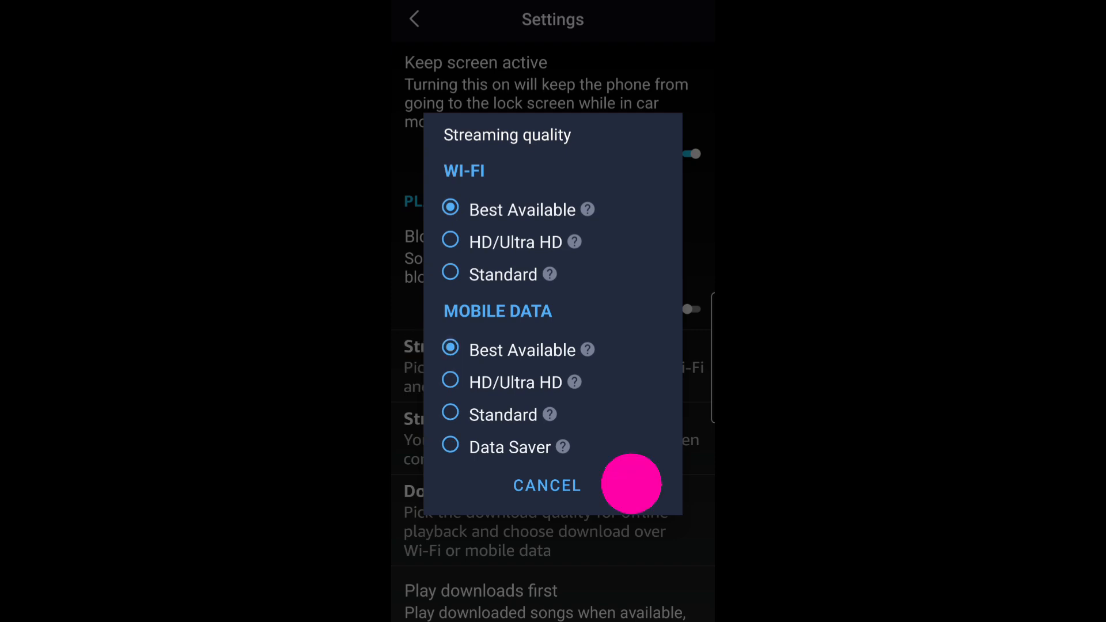
{"action": "left_click", "coordinate": [546, 484]}
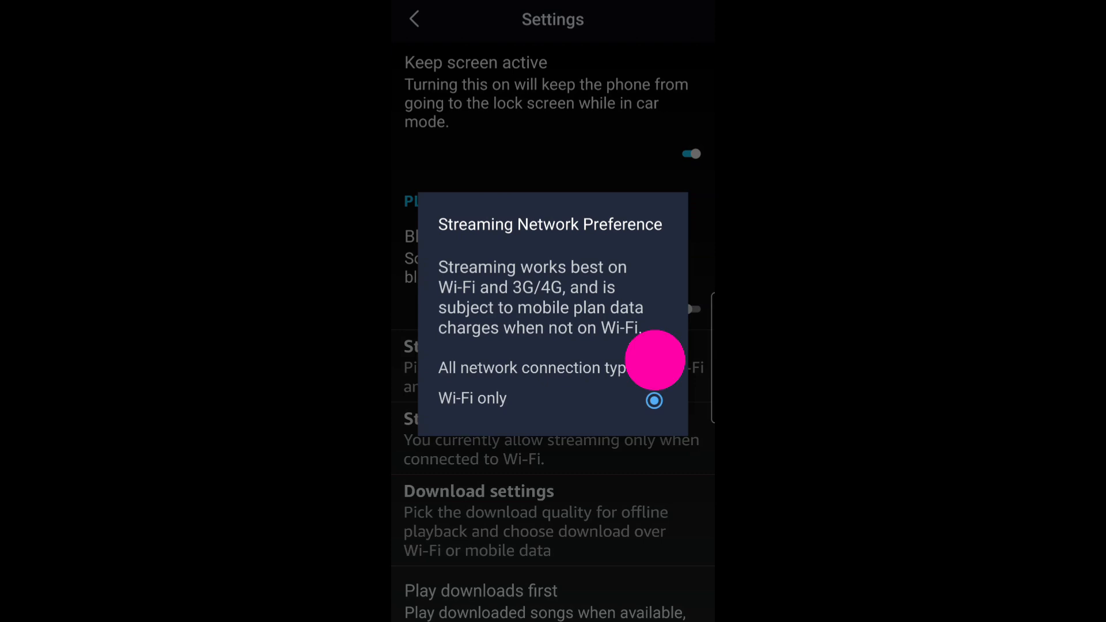
Set Streaming Network Preference to All network connection types.
{"action": "left_click", "coordinate": [533, 367]}
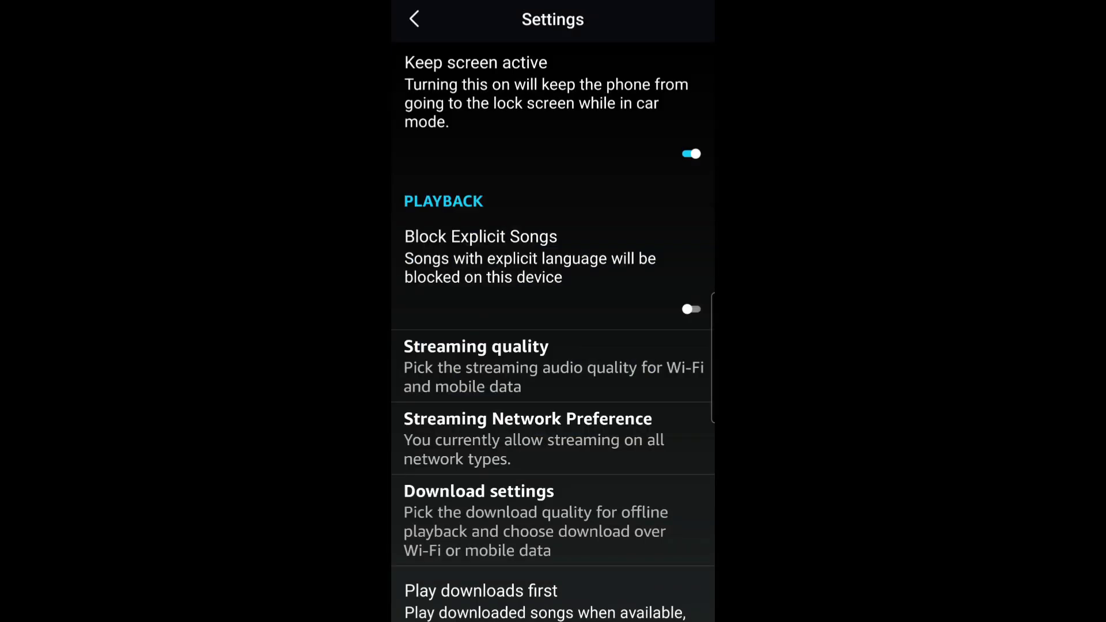
{"action": "scroll", "scroll_direction": "down", "scroll_amount": 3}
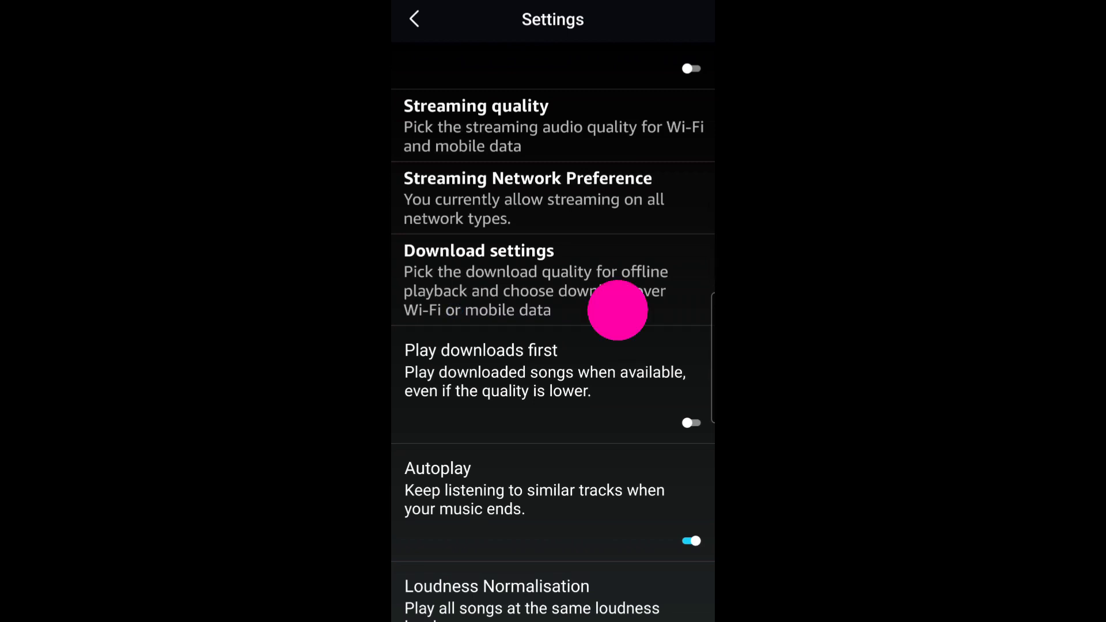
Choose Best available (HD/Ultra HD) download quality and save.
{"action": "left_click", "coordinate": [478, 278]}
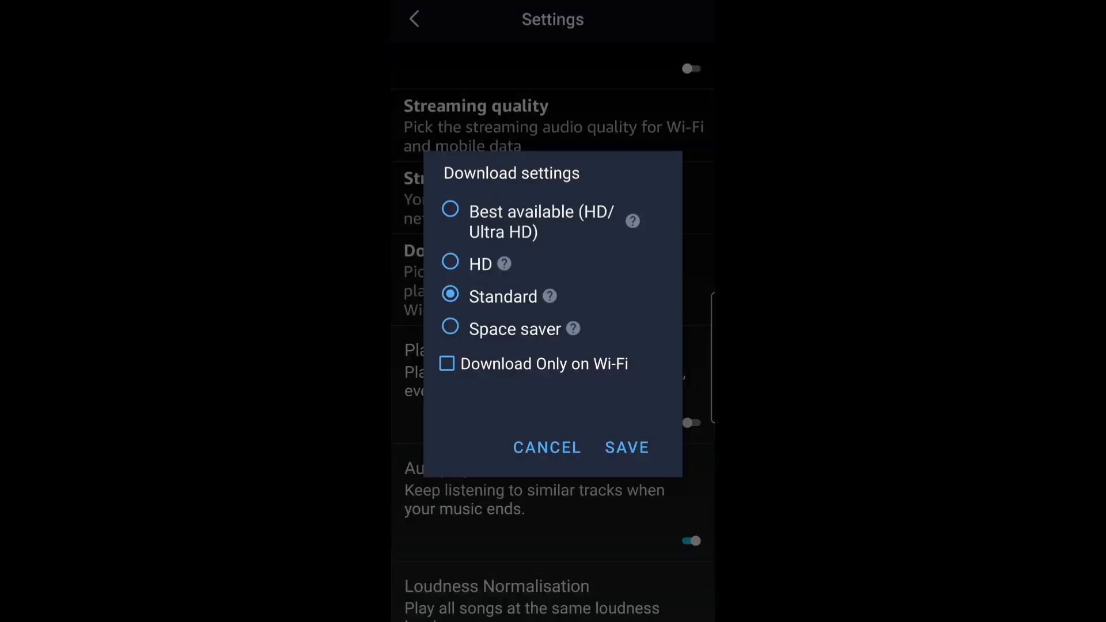
{"action": "left_click", "coordinate": [450, 212]}
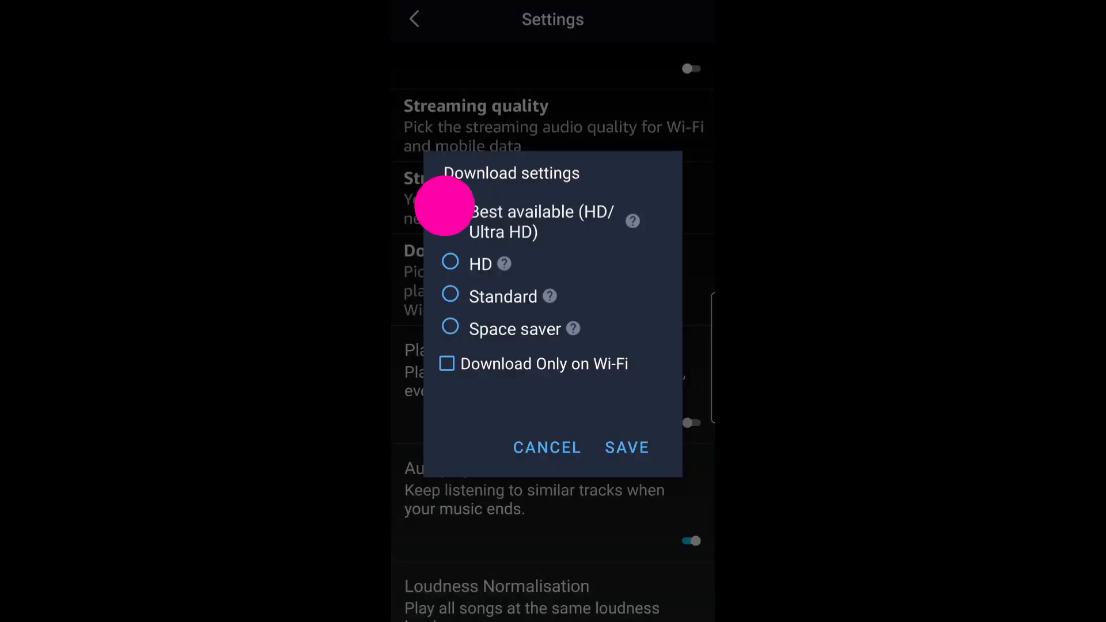
{"action": "left_click", "coordinate": [546, 447]}
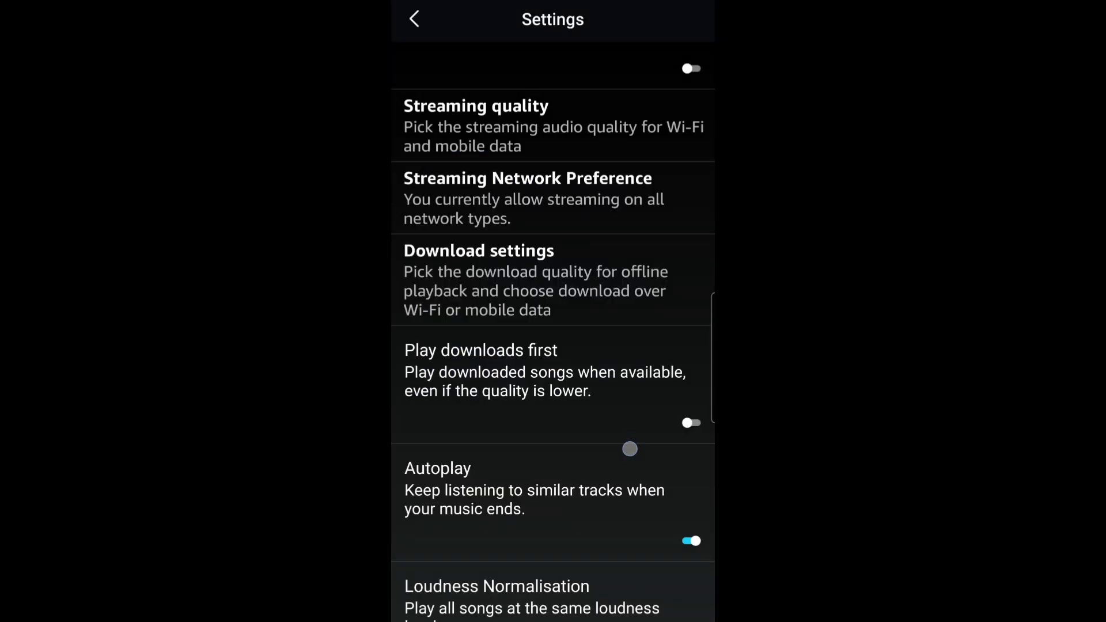
Scroll the settings list down to Loudness Normalisation, Equaliser and Dolby Atmos.
{"action": "scroll", "scroll_direction": "up", "scroll_amount": 3}
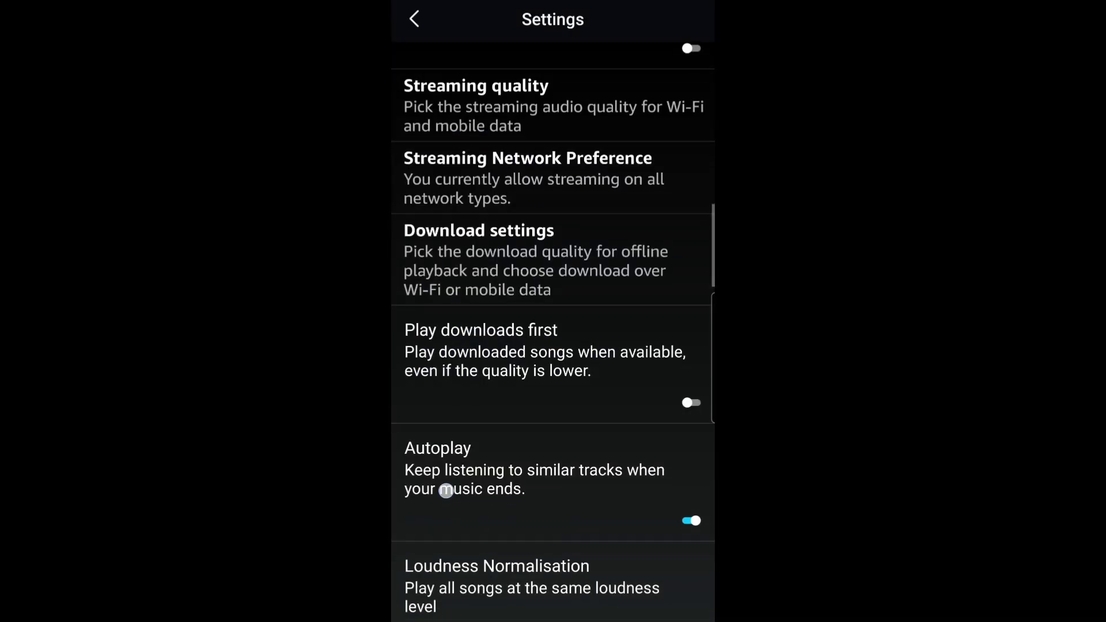
{"action": "scroll", "scroll_direction": "down", "scroll_amount": 3}
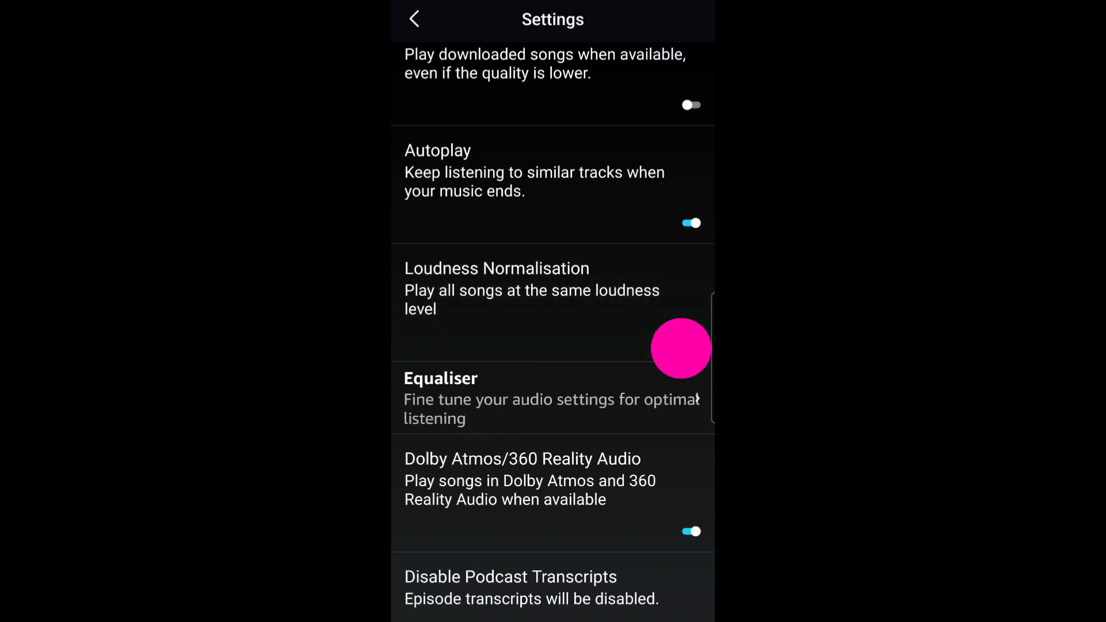
{"action": "scroll", "scroll_direction": "down", "scroll_amount": 3}
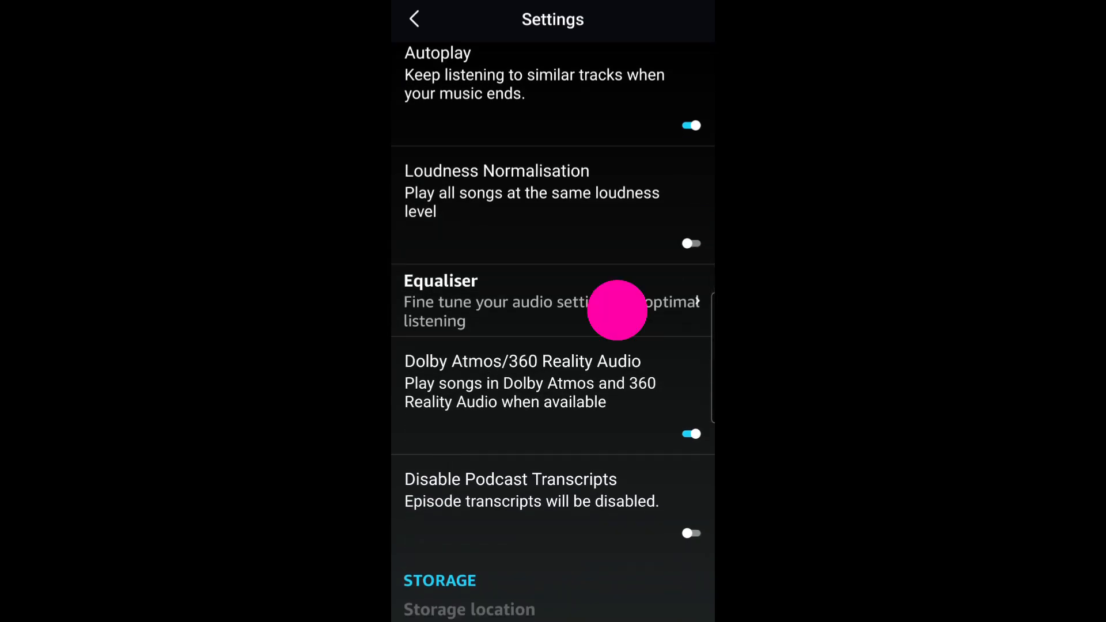
Untick the Equaliser checkbox, leaving the Dance preset inactive, and close it.
{"action": "left_click", "coordinate": [494, 301]}
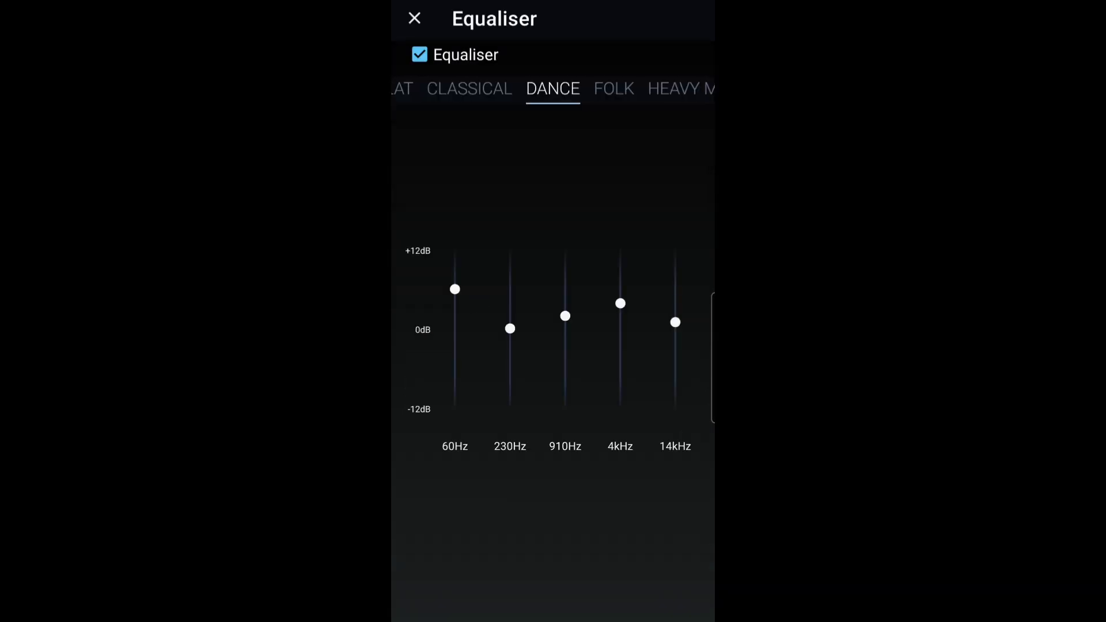
{"action": "left_click", "coordinate": [419, 56]}
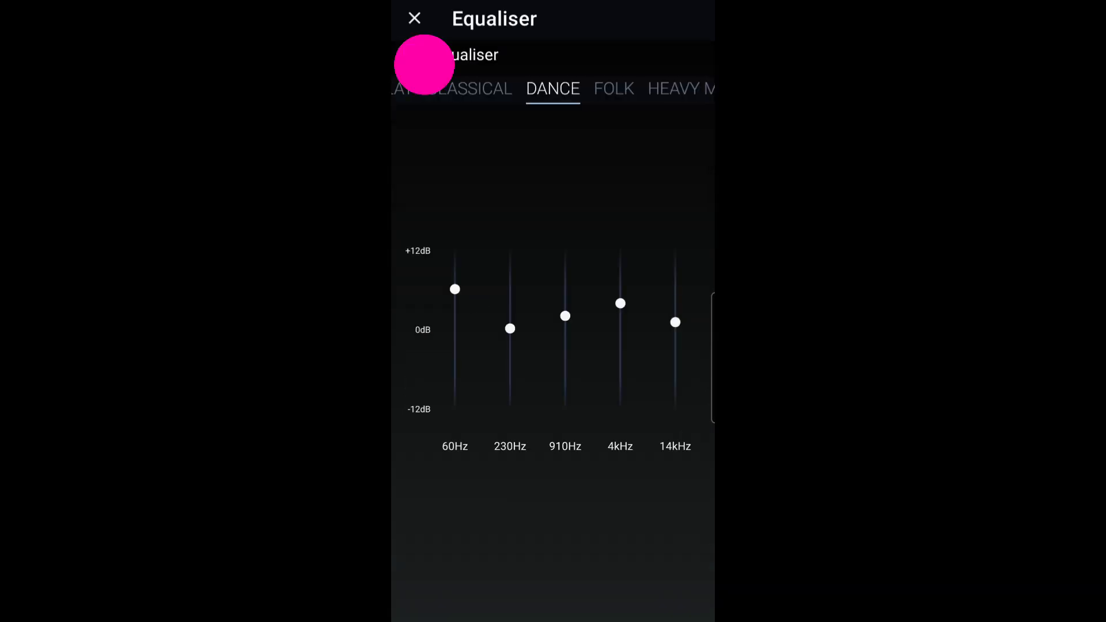
{"action": "left_click", "coordinate": [420, 54]}
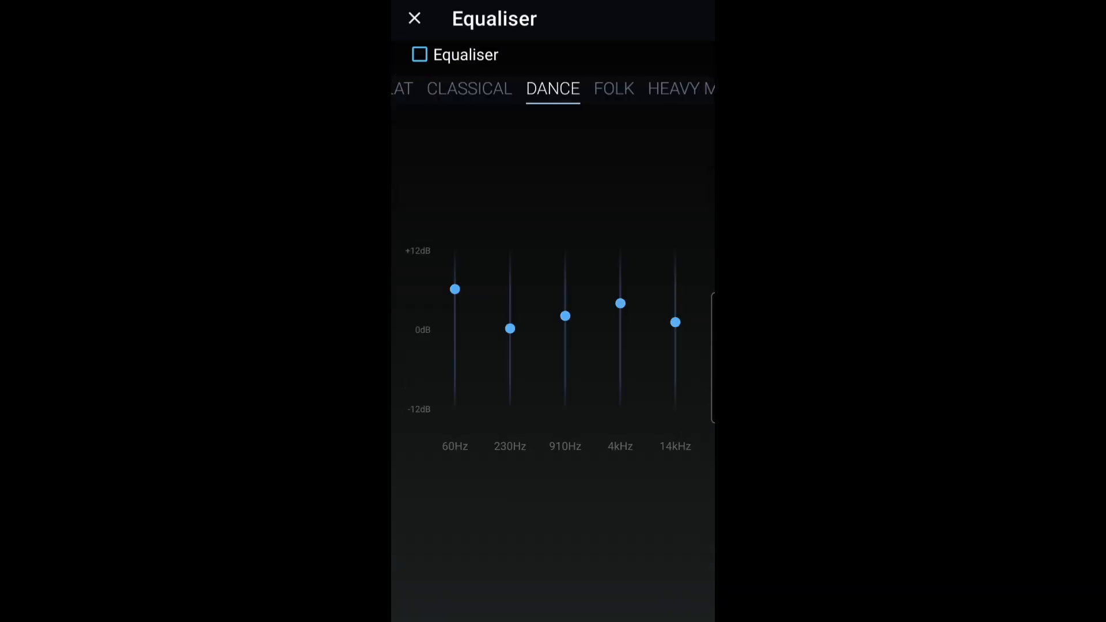
{"action": "left_click", "coordinate": [414, 19]}
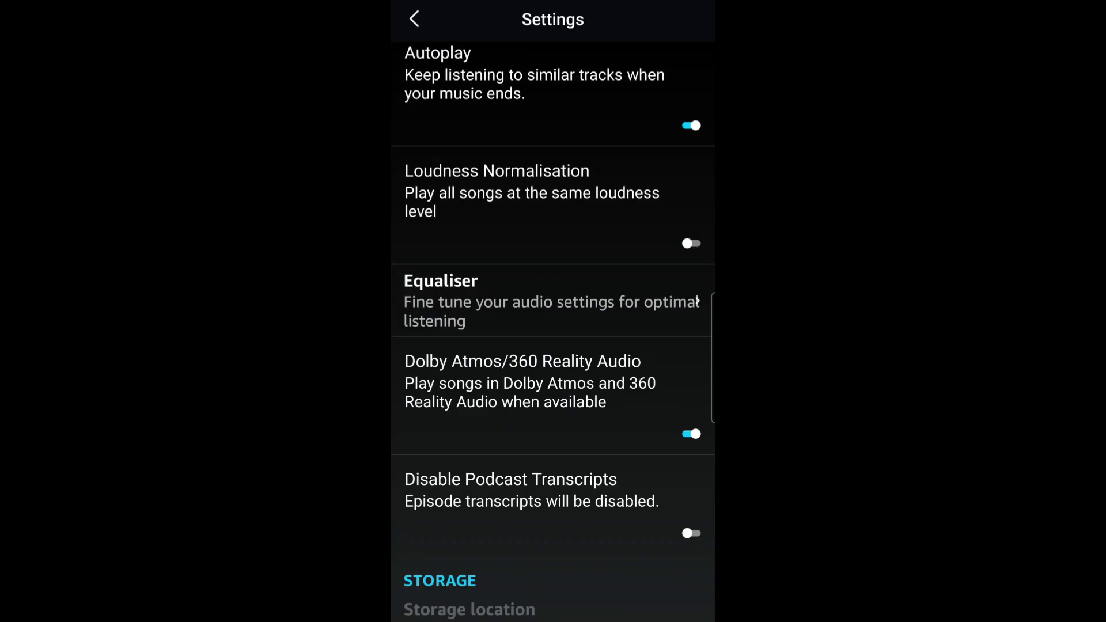
Switch off the Dolby Atmos/360 Reality Audio playback toggle.
{"action": "scroll", "scroll_direction": "up", "scroll_amount": 3}
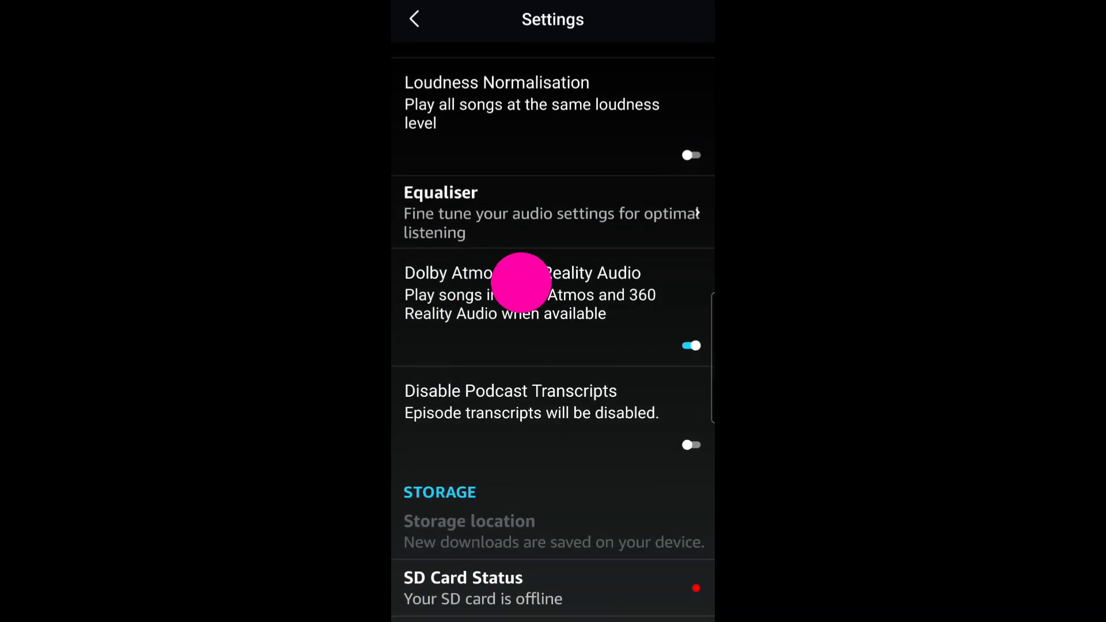
{"action": "left_click", "coordinate": [690, 345]}
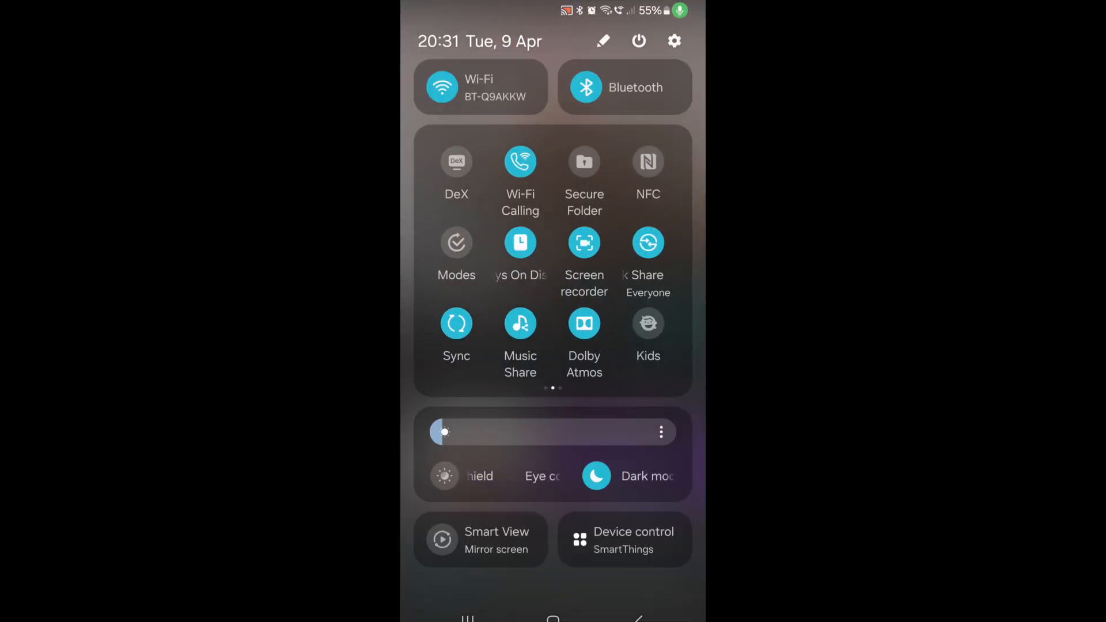
Turn off the Dolby Atmos tile in the phone's Quick Settings.
{"action": "left_click", "coordinate": [584, 323]}
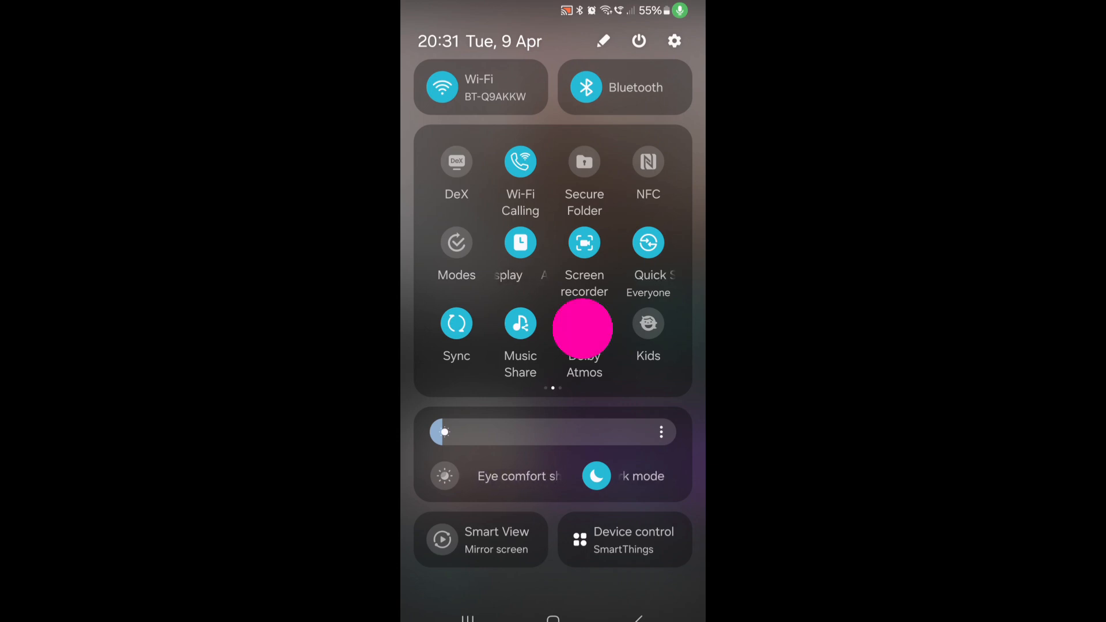
{"action": "left_click", "coordinate": [584, 324]}
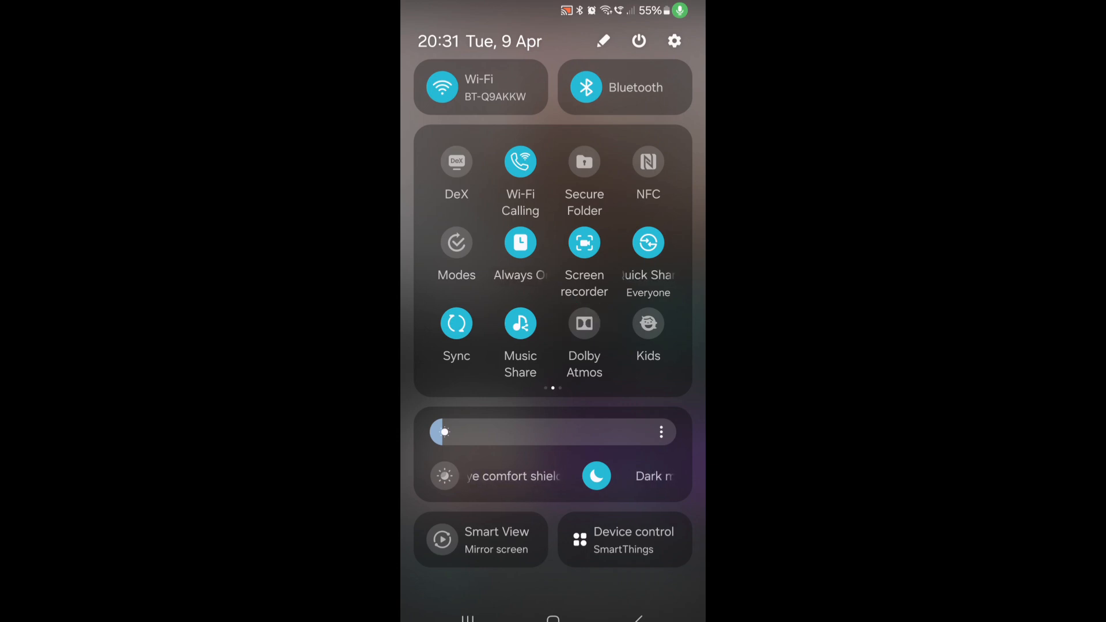